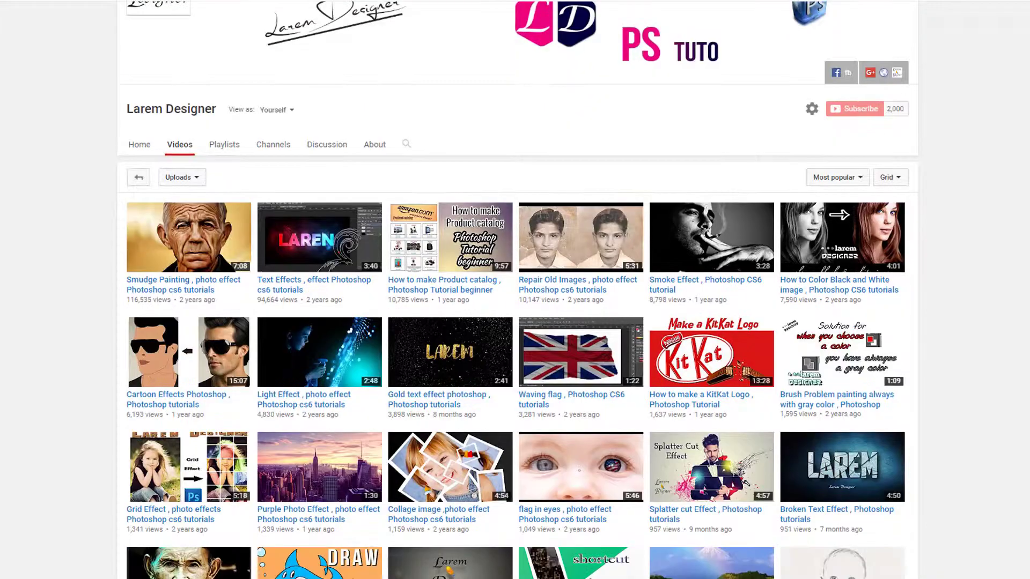
# - Toggle the existing adjustment layers off and on to compare against the original photo
pyautogui.scroll(-3)
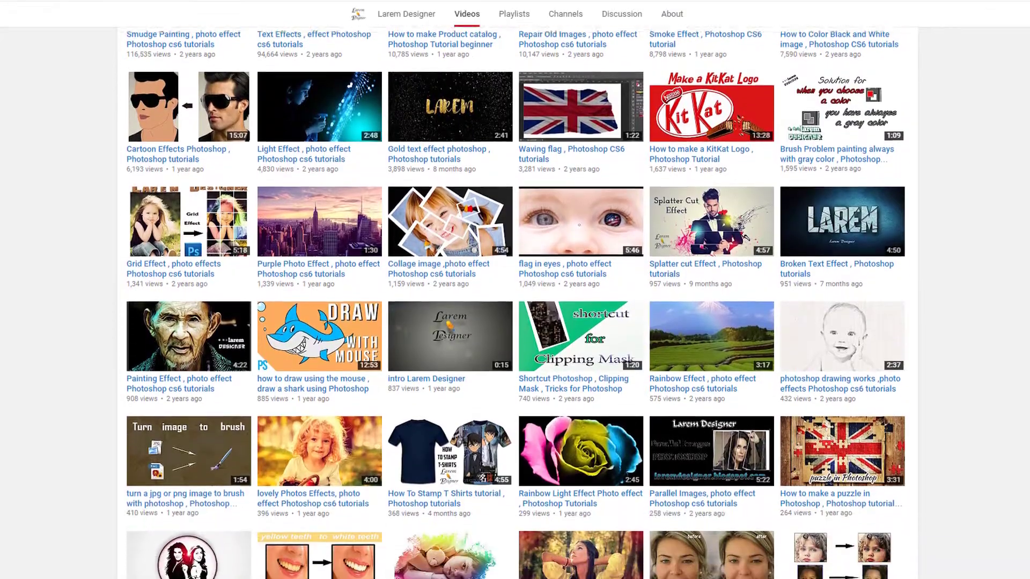
pyautogui.scroll(-3)
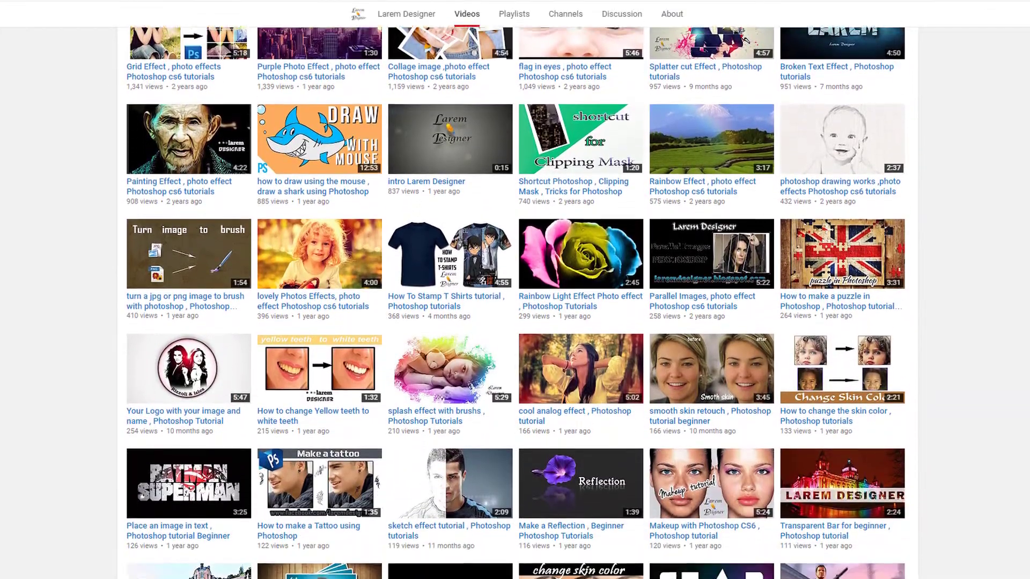
pyautogui.scroll(-3)
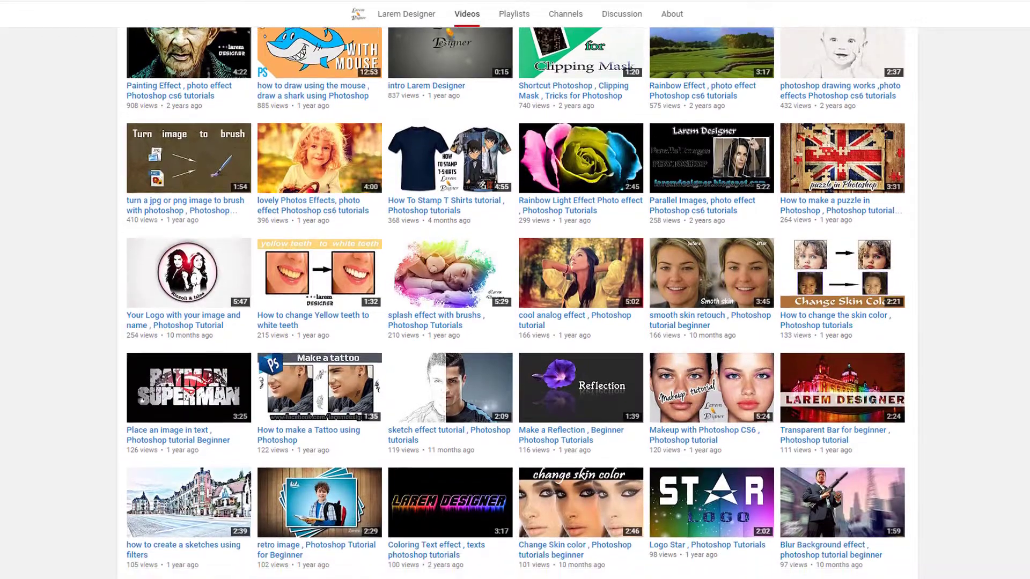
pyautogui.scroll(-3)
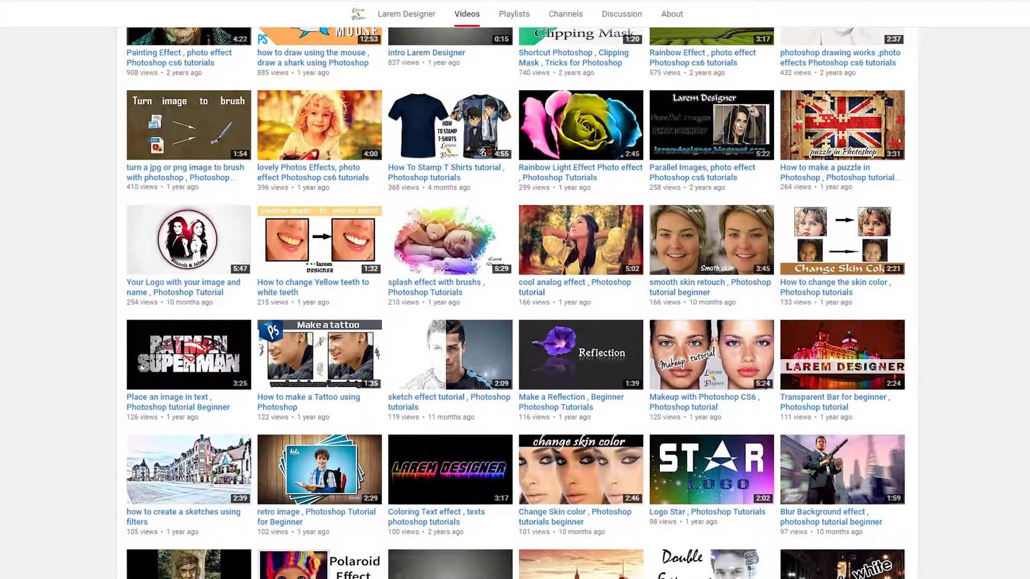
pyautogui.scroll(-3)
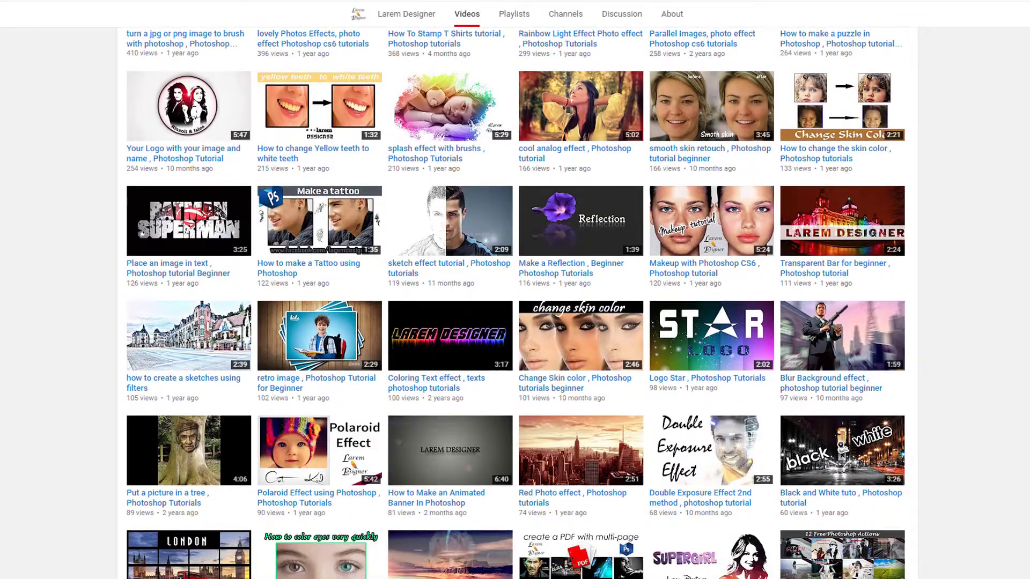
pyautogui.scroll(3)
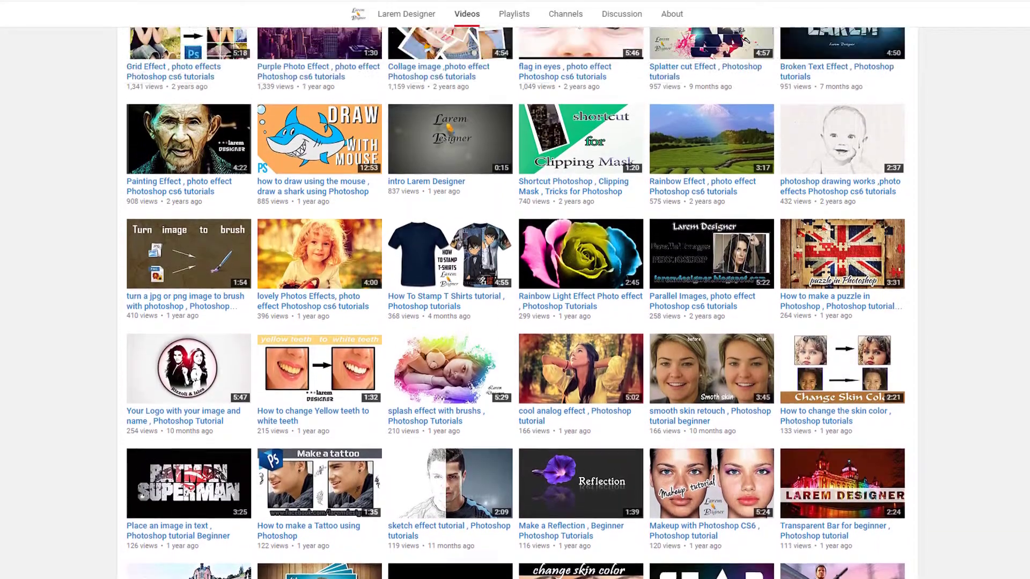
pyautogui.scroll(3)
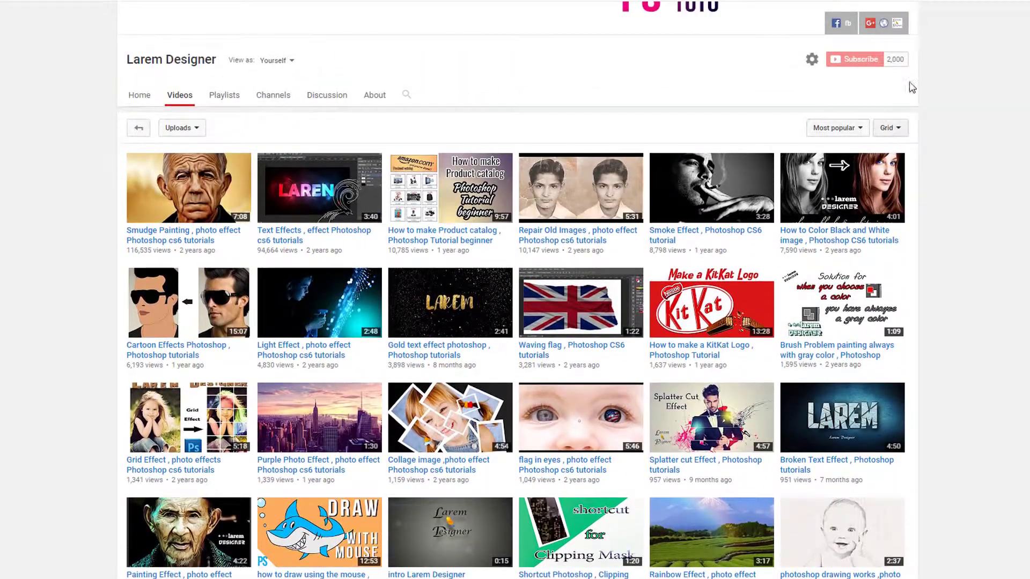
pyautogui.moveTo(976, 78)
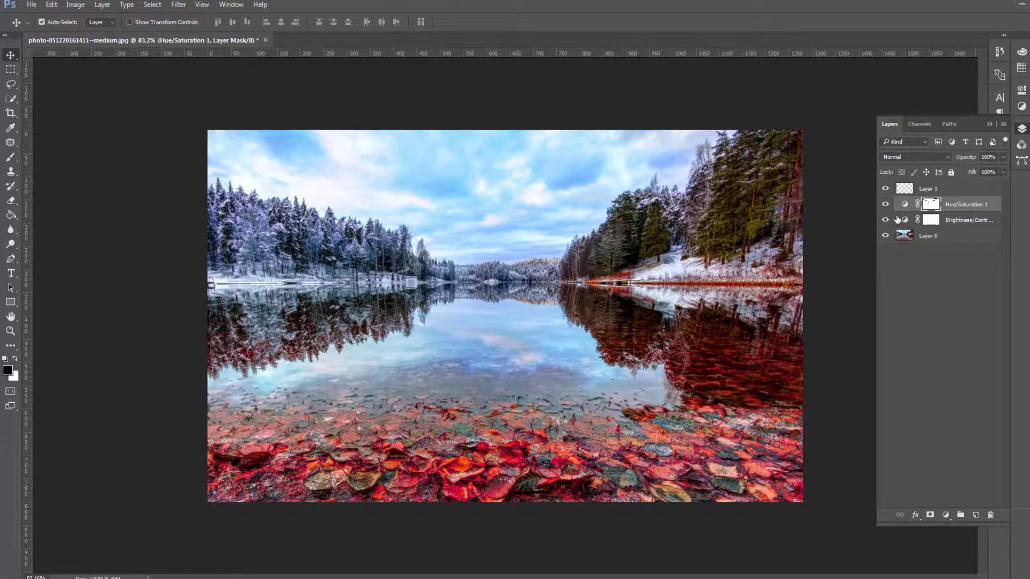
pyautogui.click(885, 218)
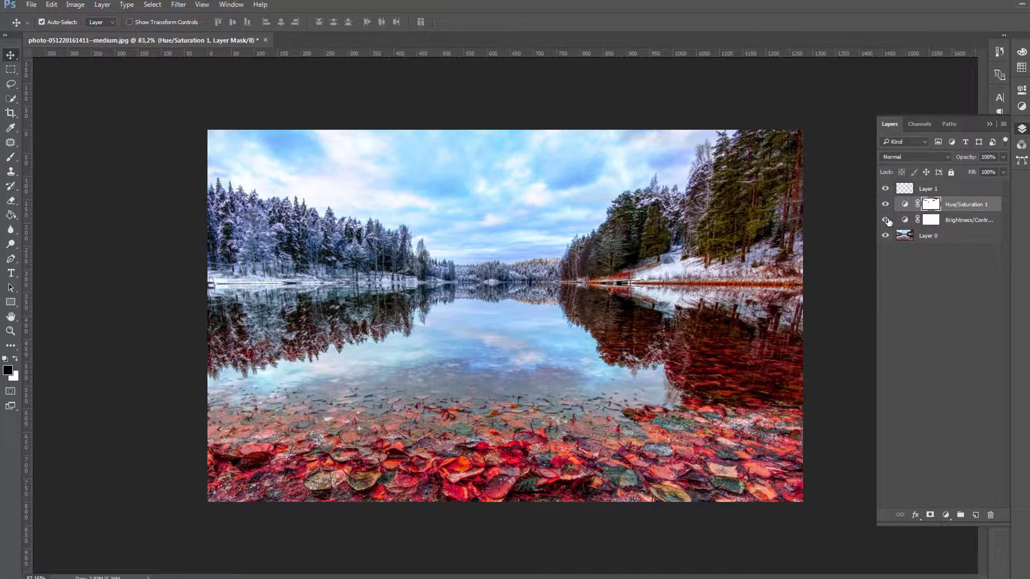
pyautogui.click(886, 220)
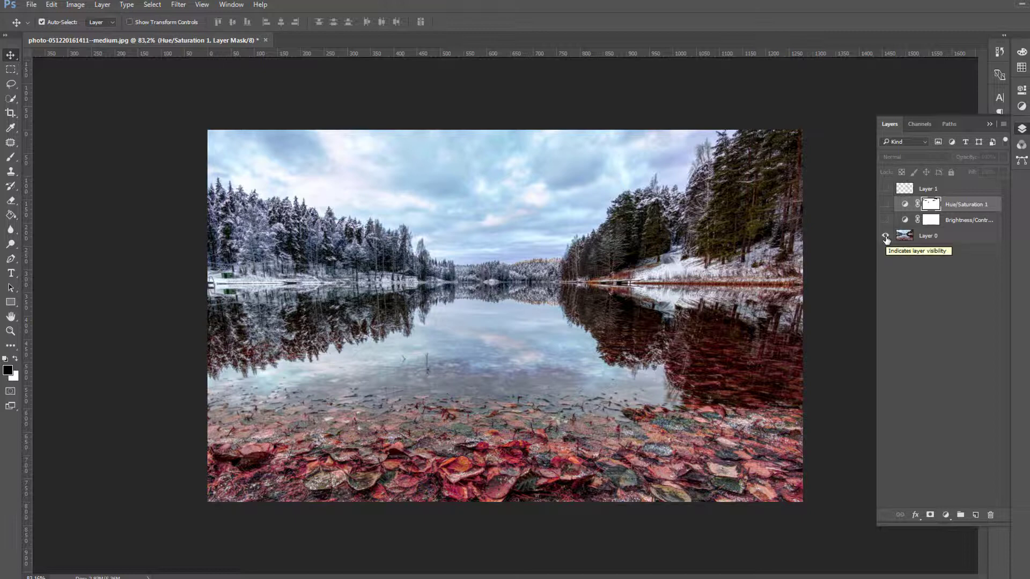
pyautogui.click(885, 236)
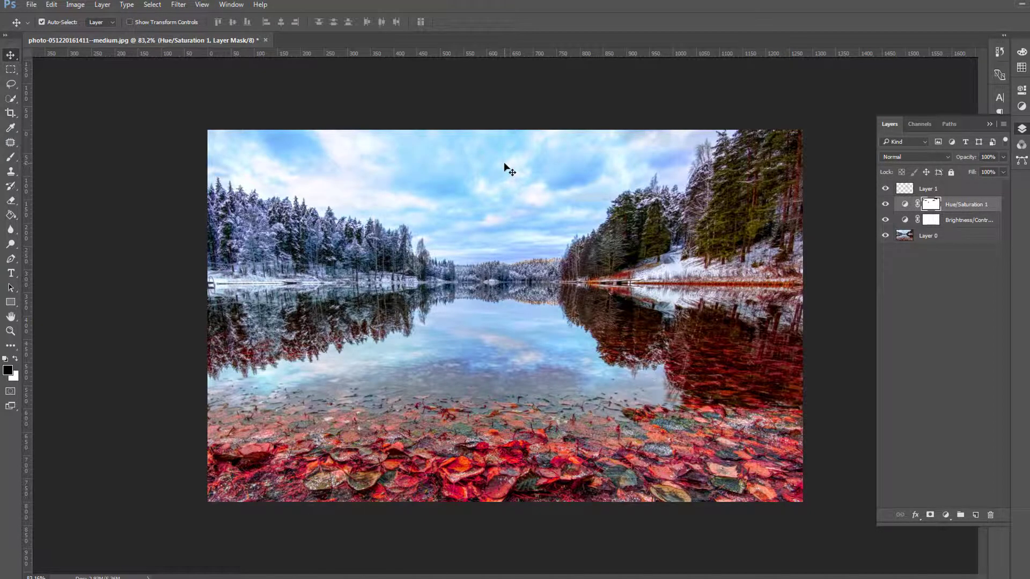
# - Open the river forest photo and add a Brightness/Contrast adjustment layer, using Auto for brightness 29 and contrast 43
pyautogui.press('ctrl+o')
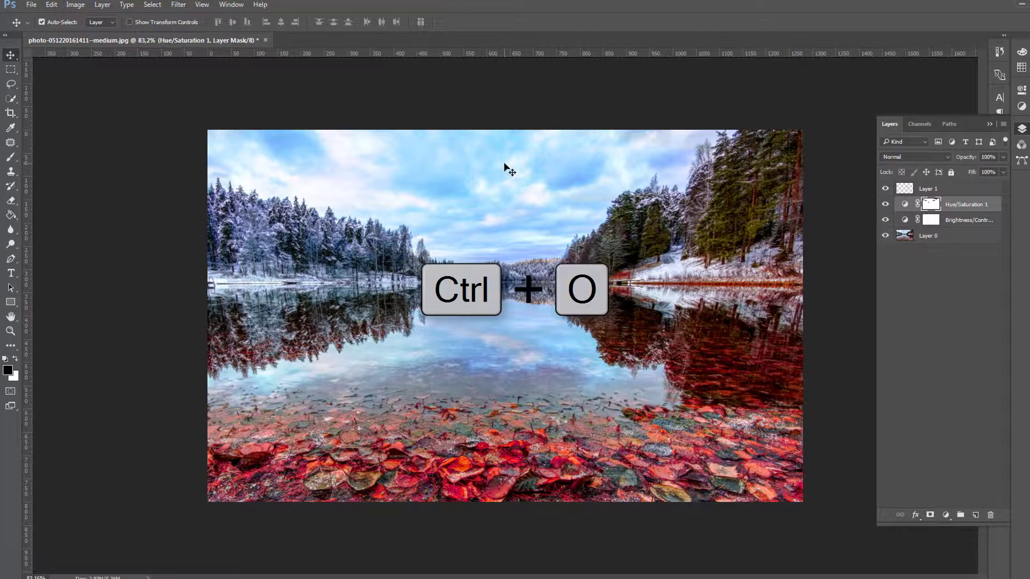
pyautogui.press('ctrl+o')
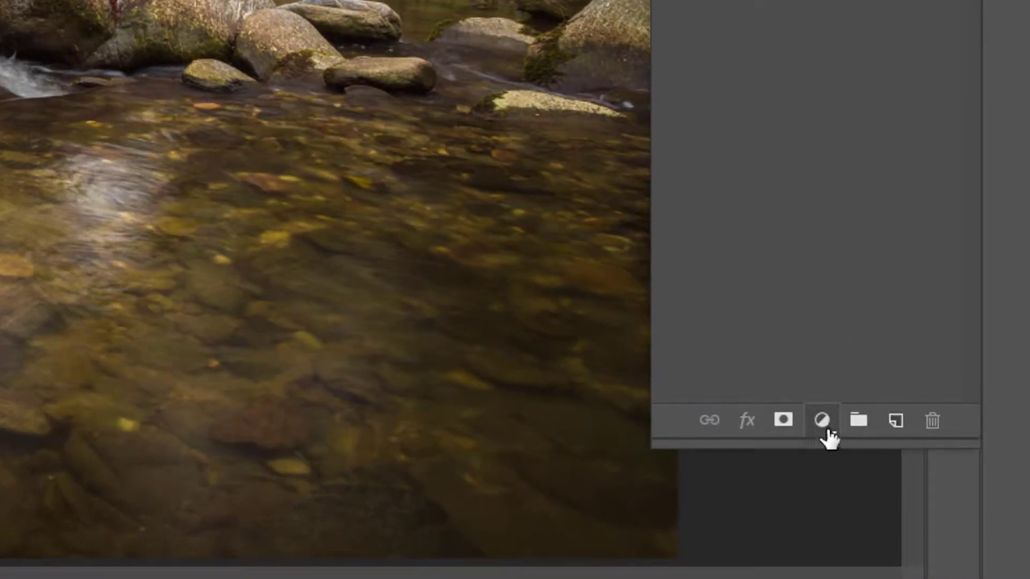
pyautogui.click(820, 421)
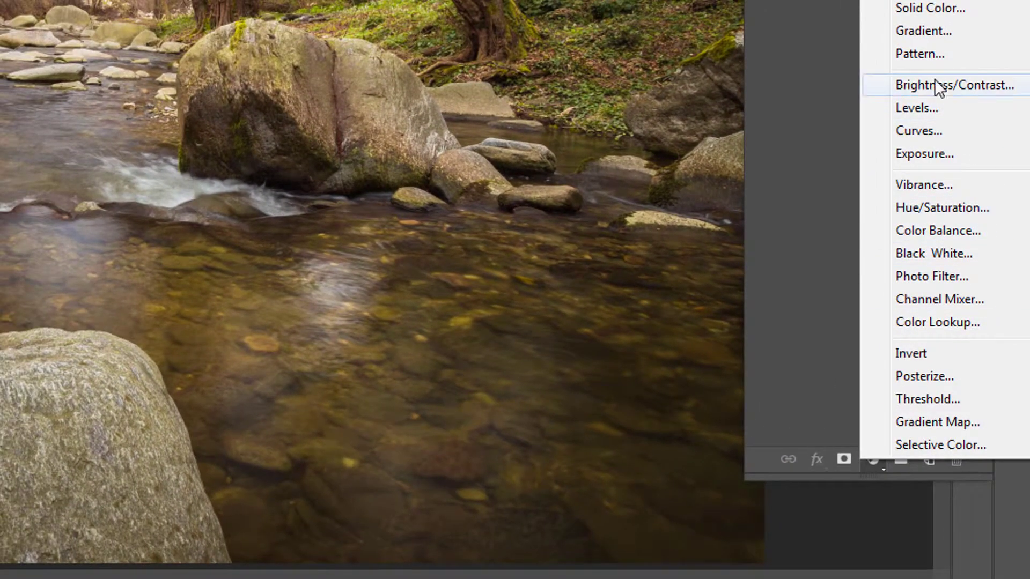
pyautogui.click(955, 85)
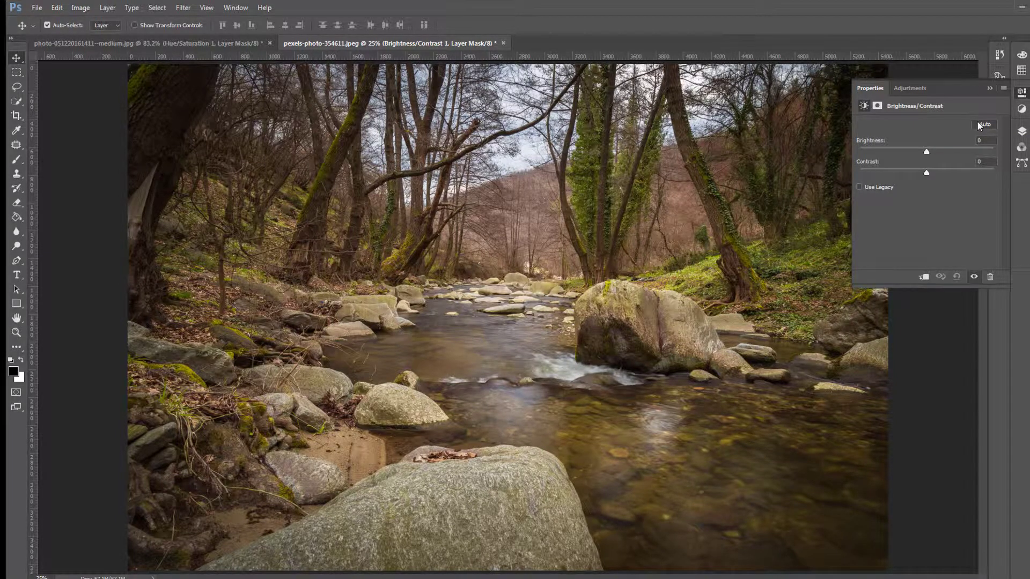
pyautogui.moveTo(983, 124)
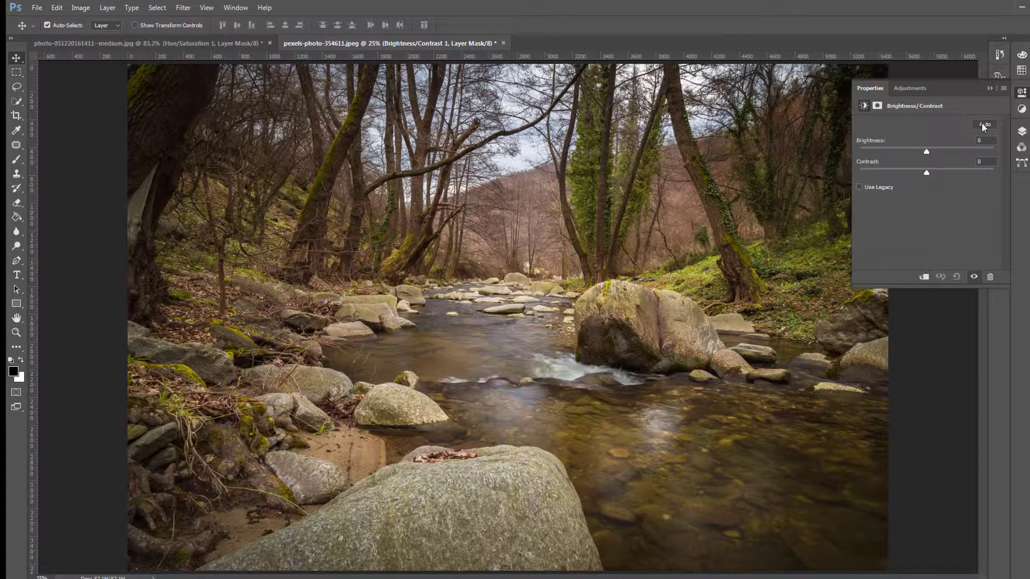
pyautogui.click(983, 125)
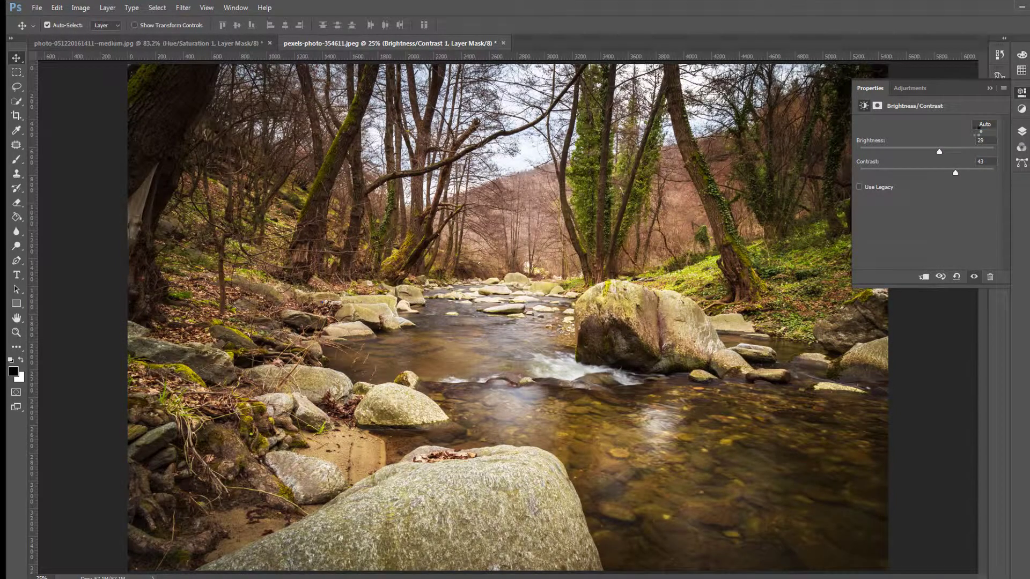
pyautogui.moveTo(854, 176)
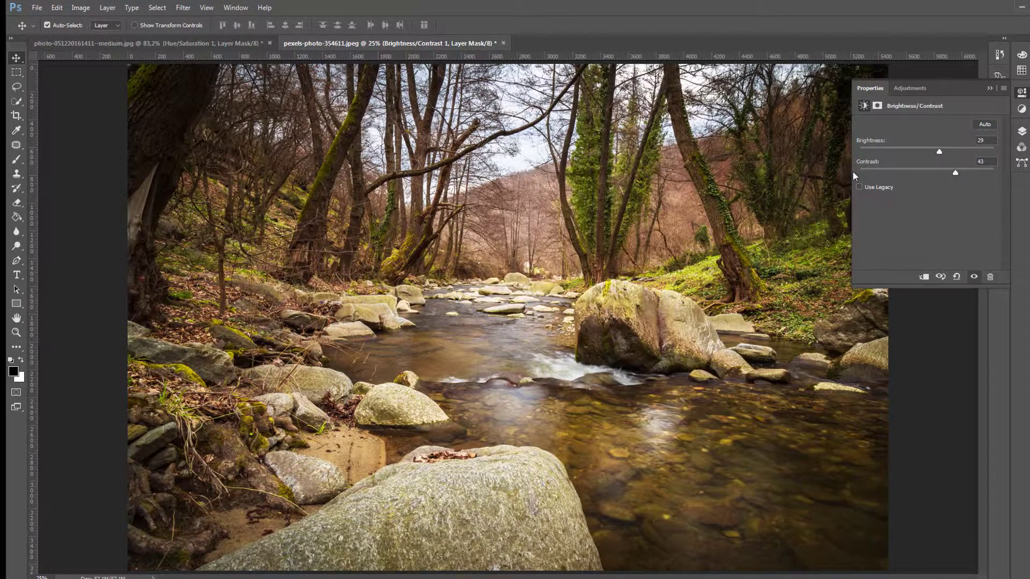
pyautogui.moveTo(938, 156)
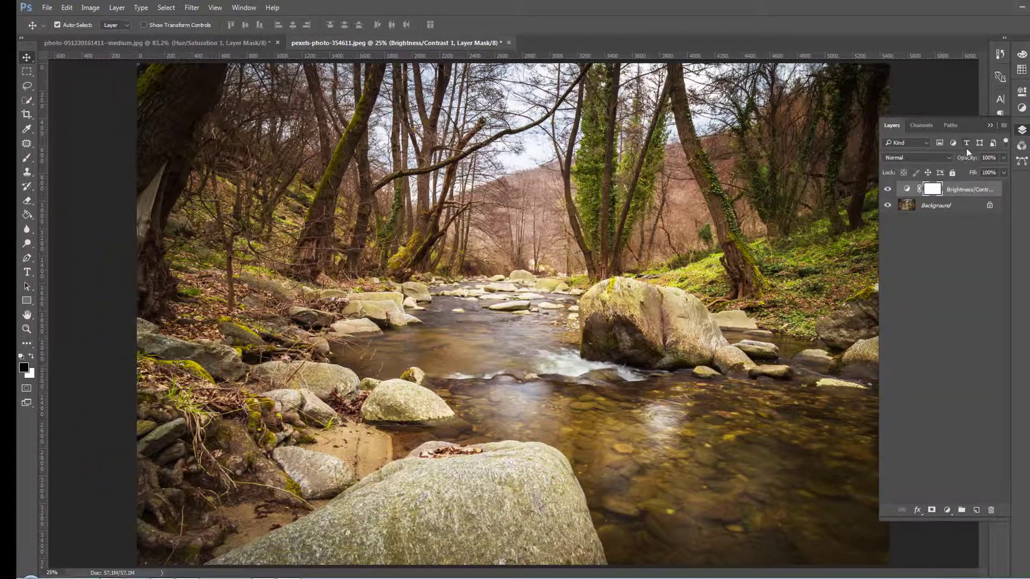
pyautogui.moveTo(940, 168)
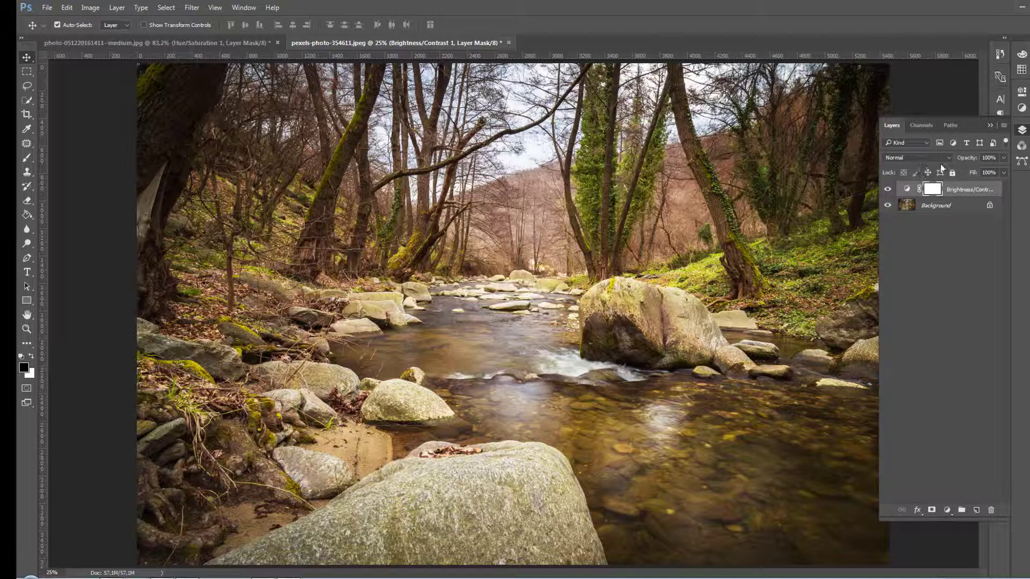
pyautogui.moveTo(973, 169)
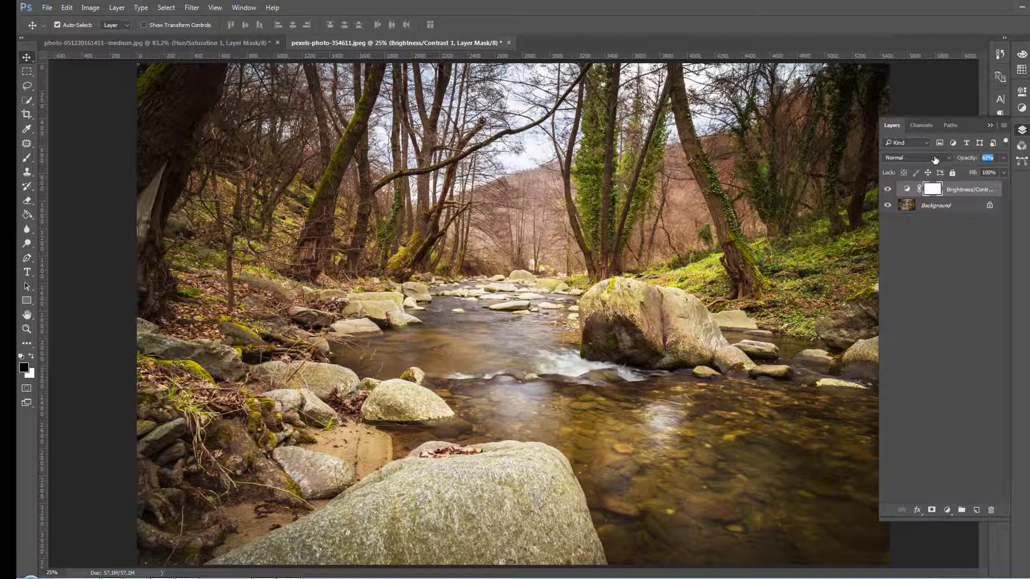
pyautogui.click(986, 157)
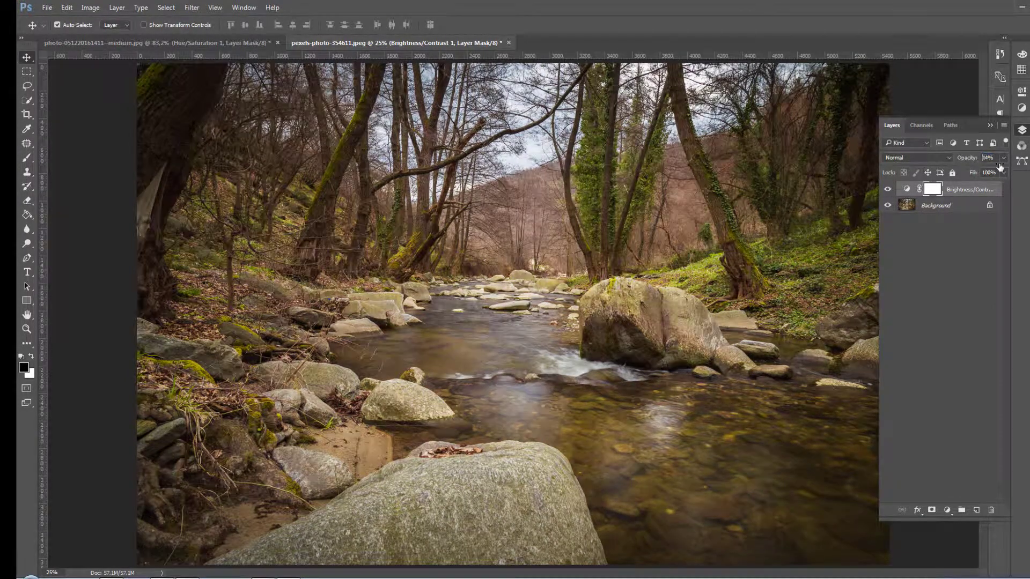
pyautogui.click(987, 156)
pyautogui.write('100')
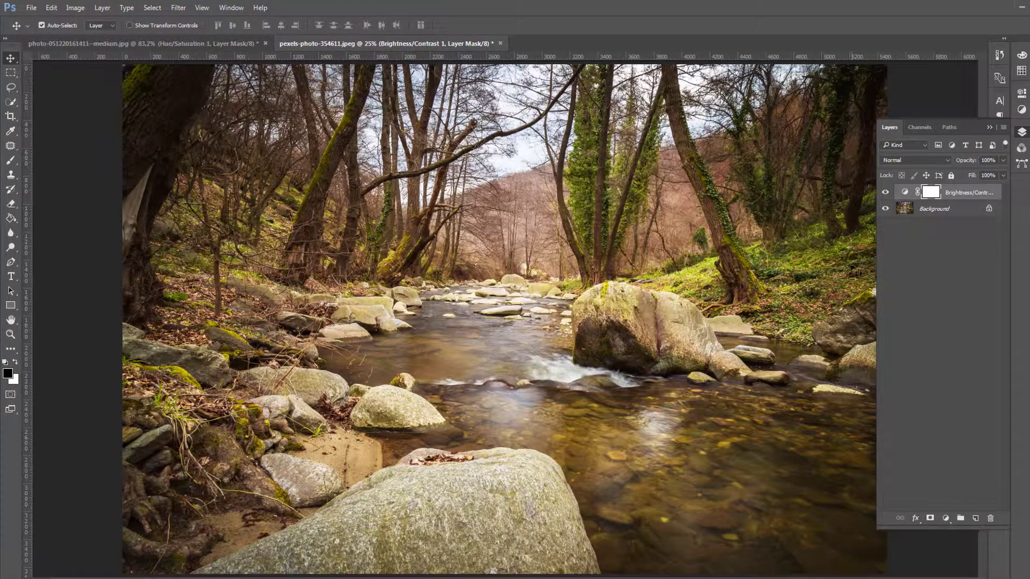
# - Add a Hue/Saturation adjustment layer raising saturation to about +18
pyautogui.click(887, 476)
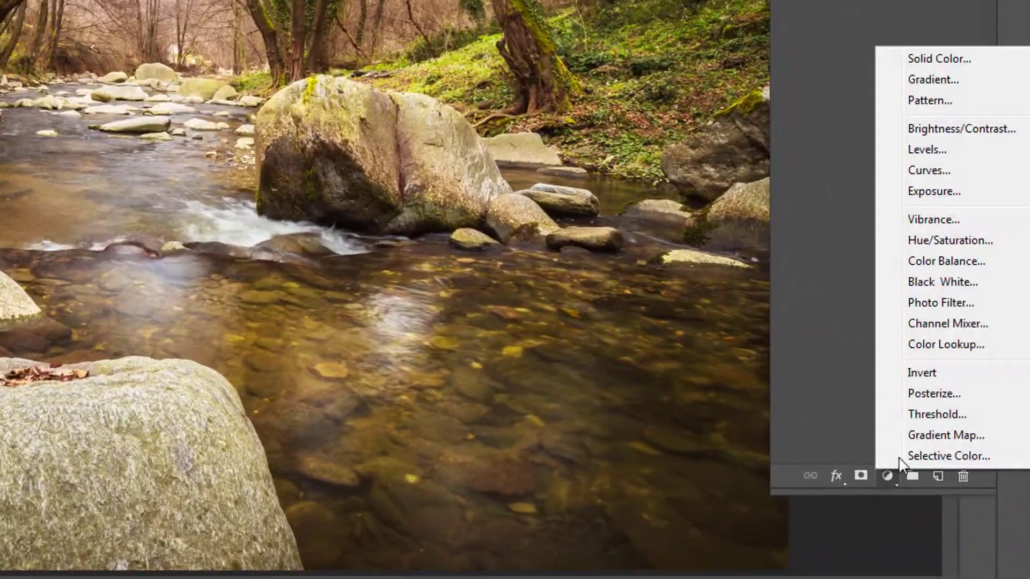
pyautogui.click(961, 128)
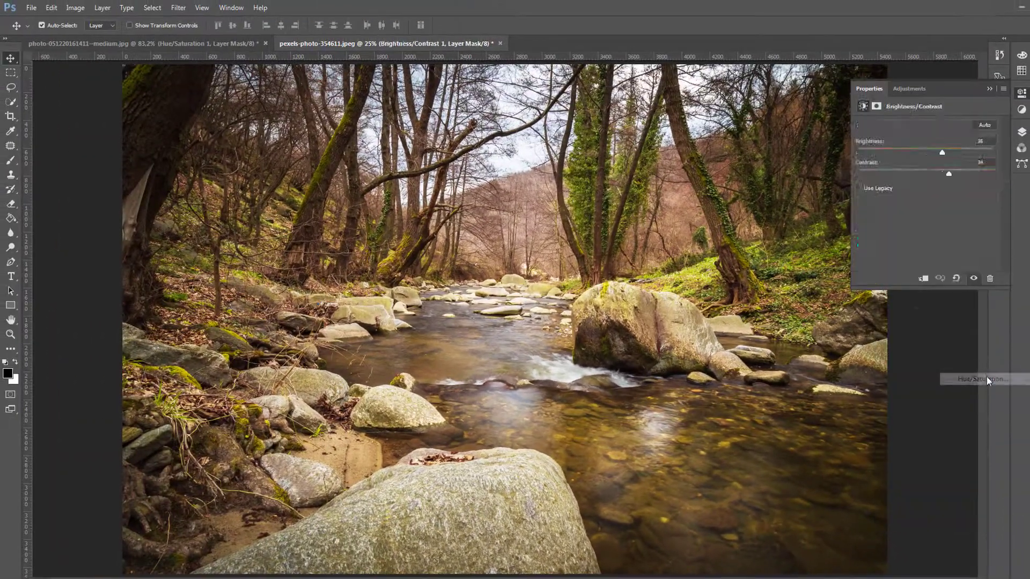
pyautogui.click(981, 378)
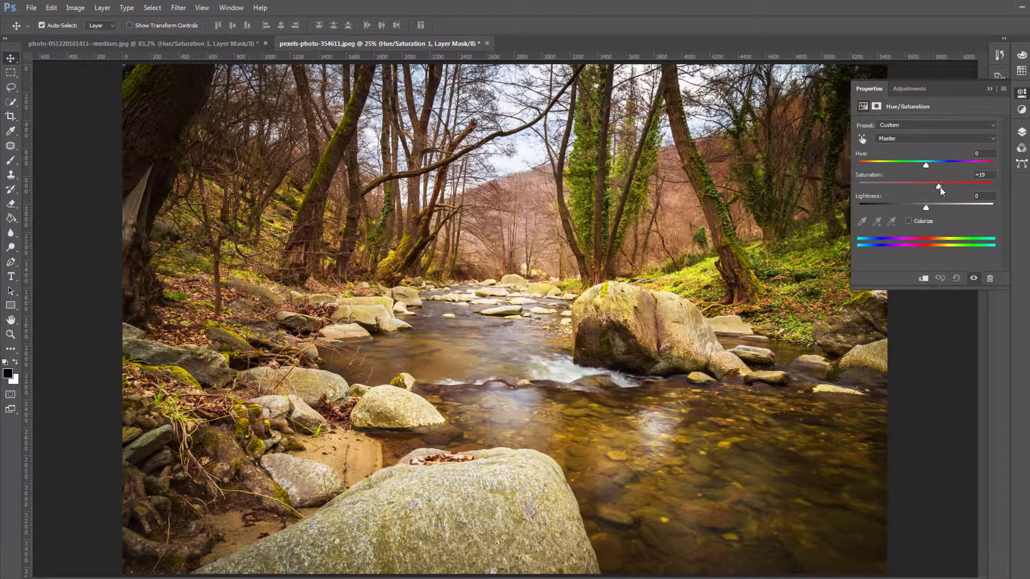
pyautogui.click(991, 90)
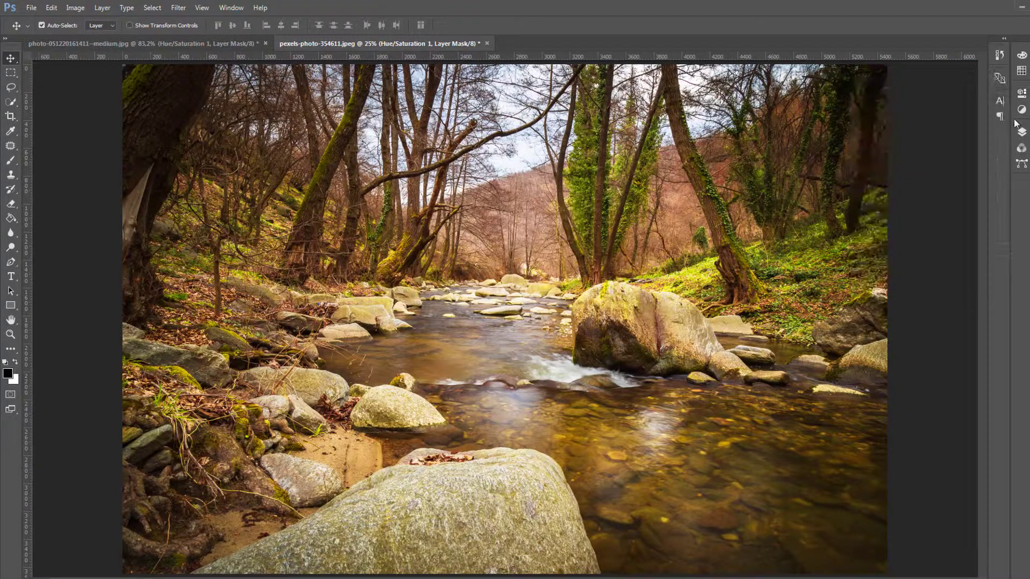
# - Hide and show the Hue/Saturation layer to compare, then dismiss its Properties
pyautogui.click(1020, 131)
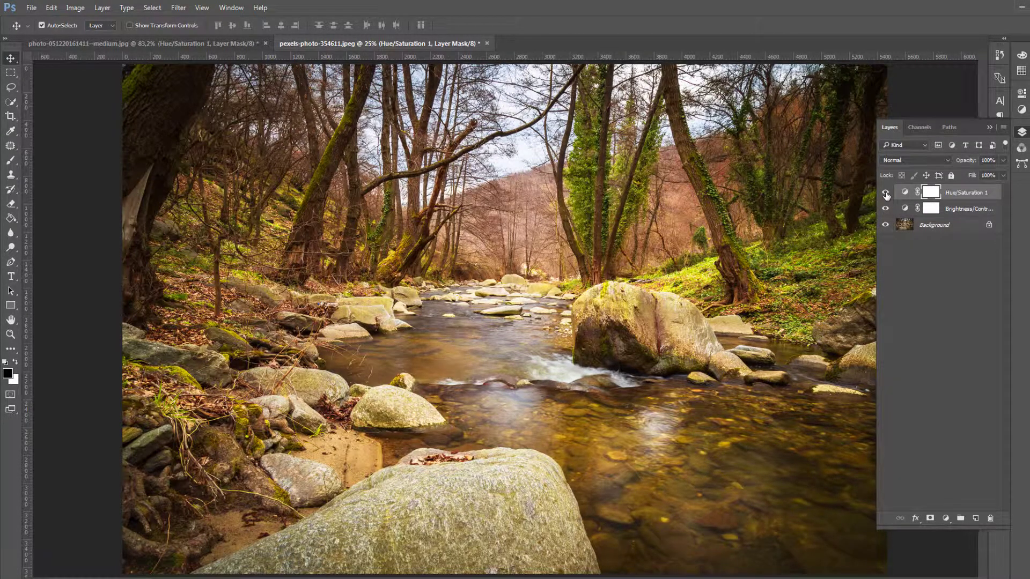
pyautogui.click(885, 192)
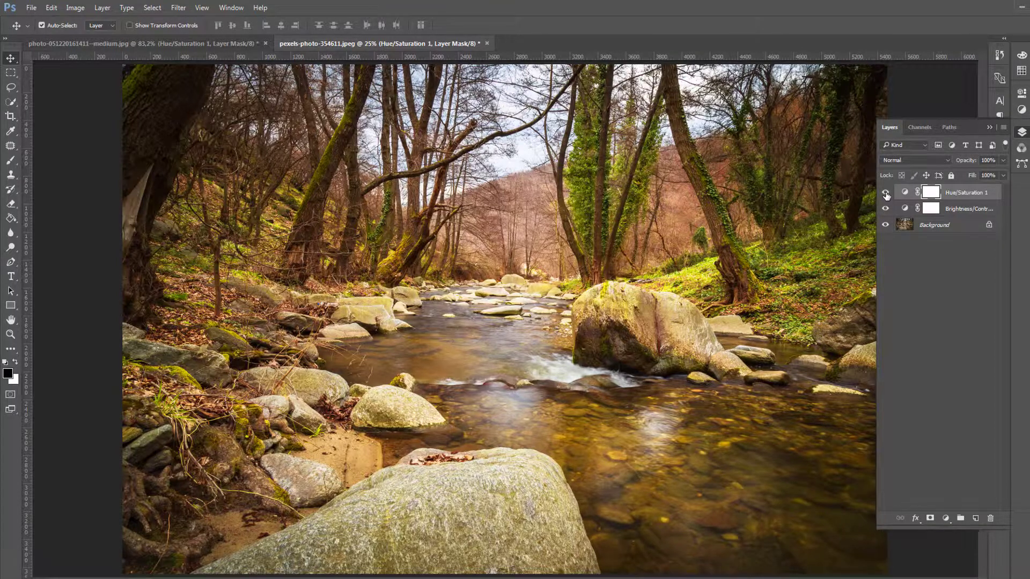
pyautogui.click(884, 192)
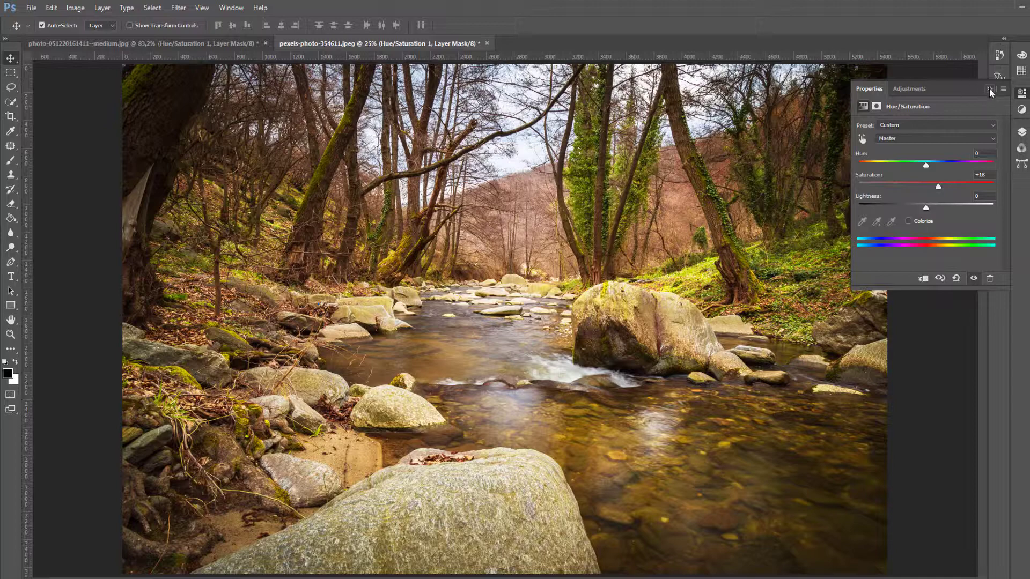
pyautogui.click(989, 89)
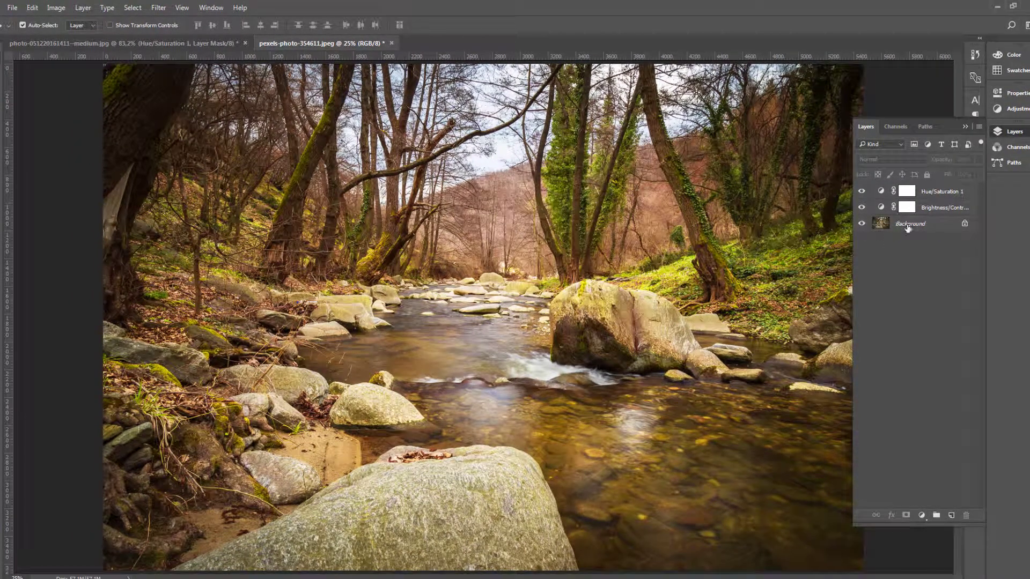
# - Toggle the Background layer's visibility to compare the edited photo with the original
pyautogui.click(909, 223)
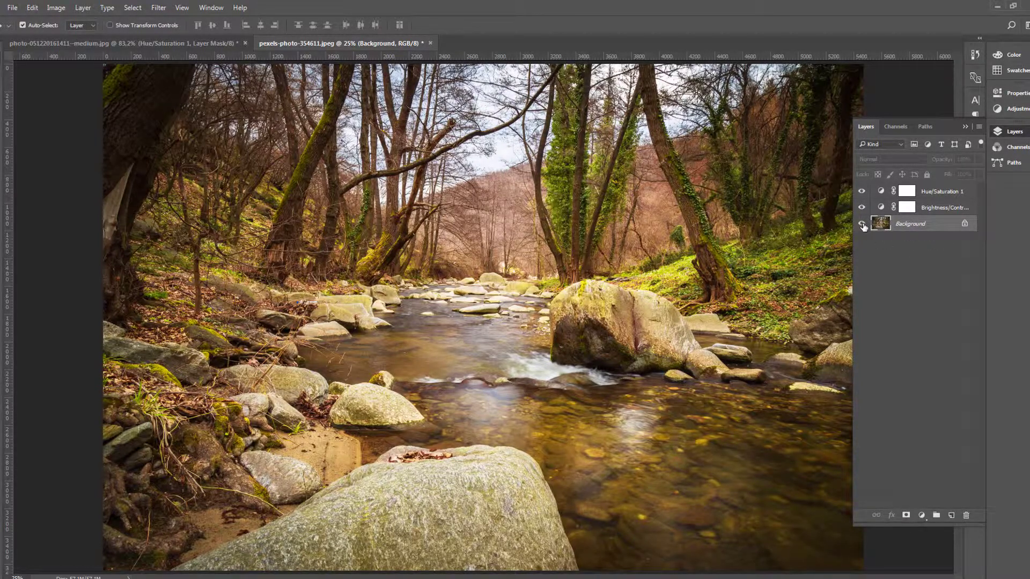
pyautogui.press('alt')
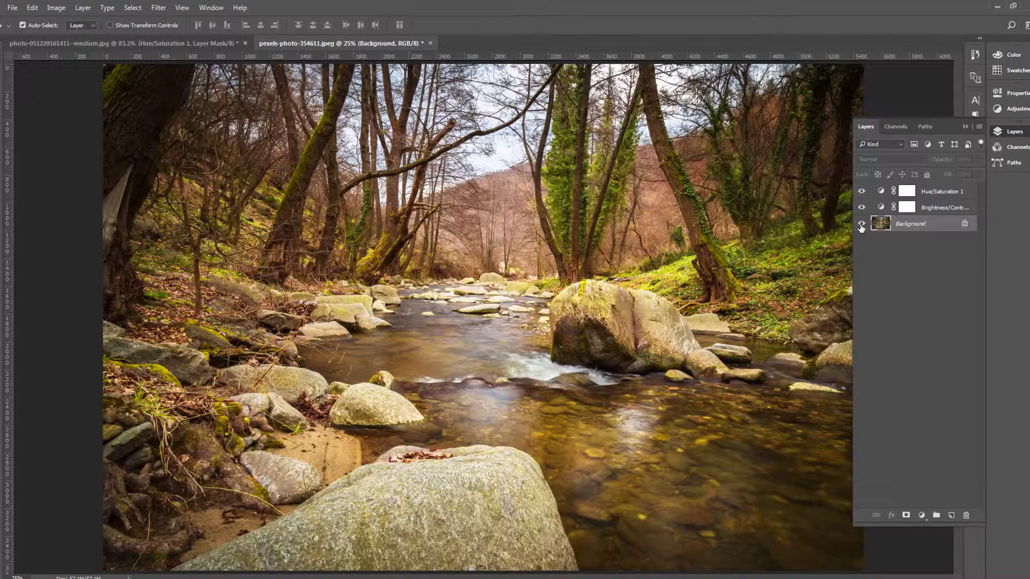
pyautogui.click(861, 223)
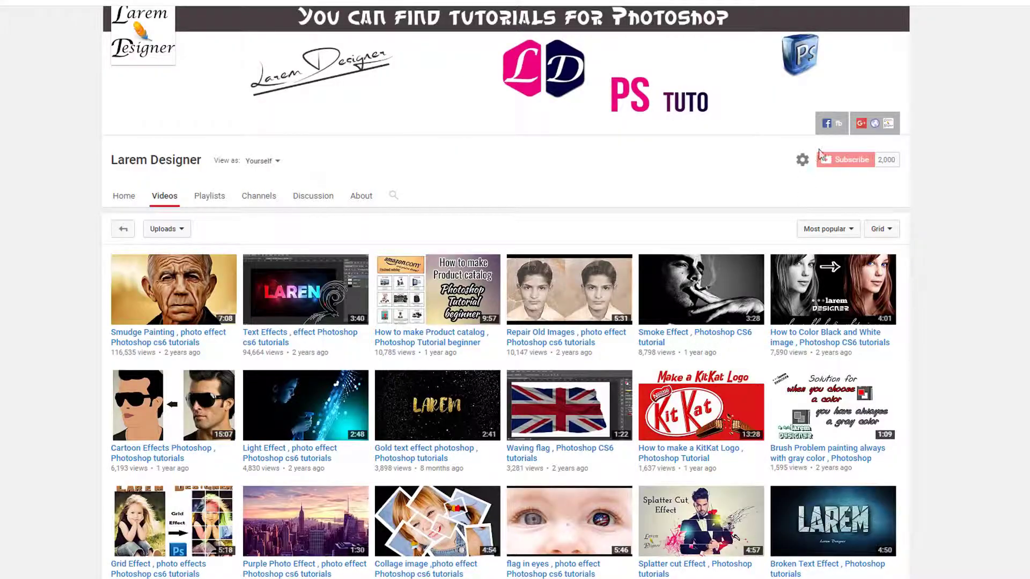
pyautogui.moveTo(947, 237)
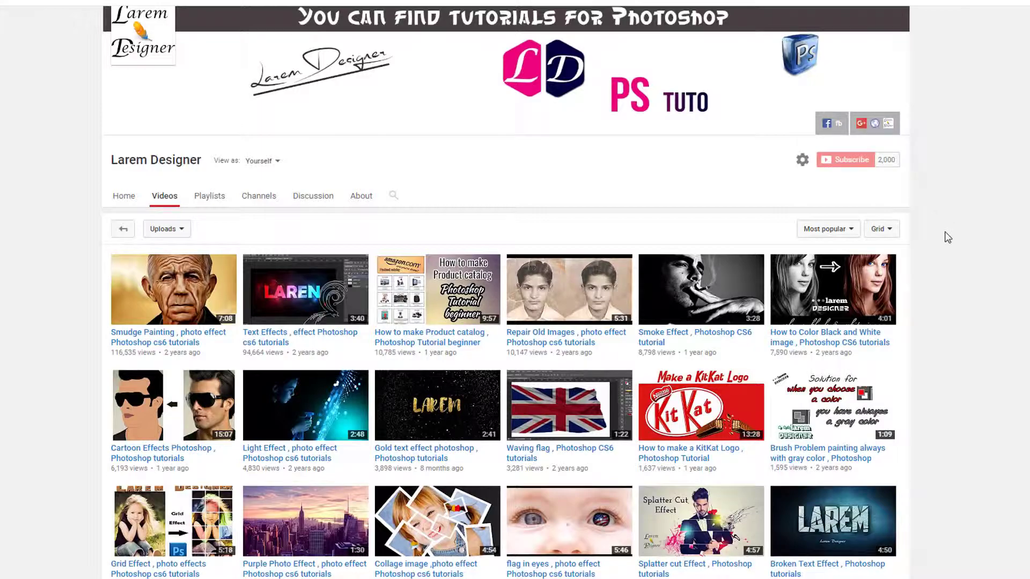